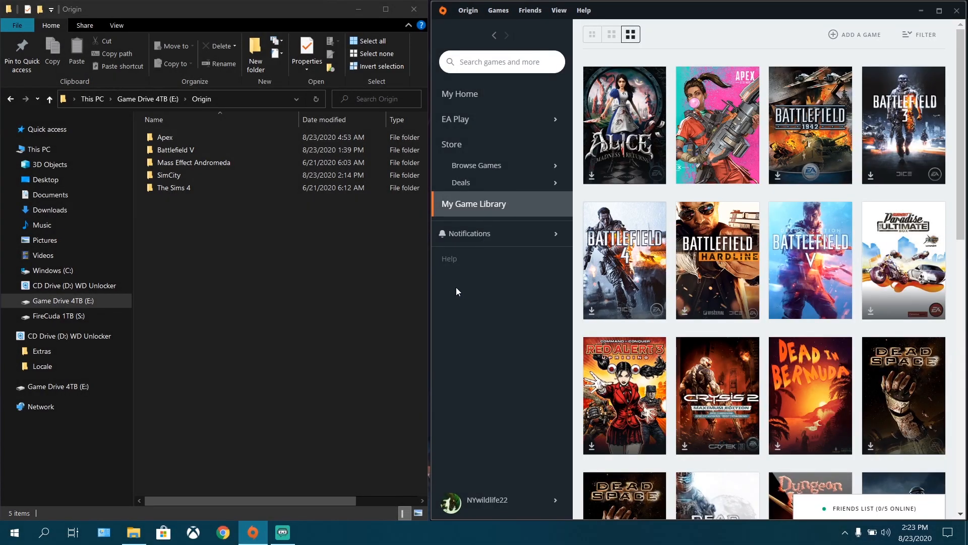
mouse_move(415, 291)
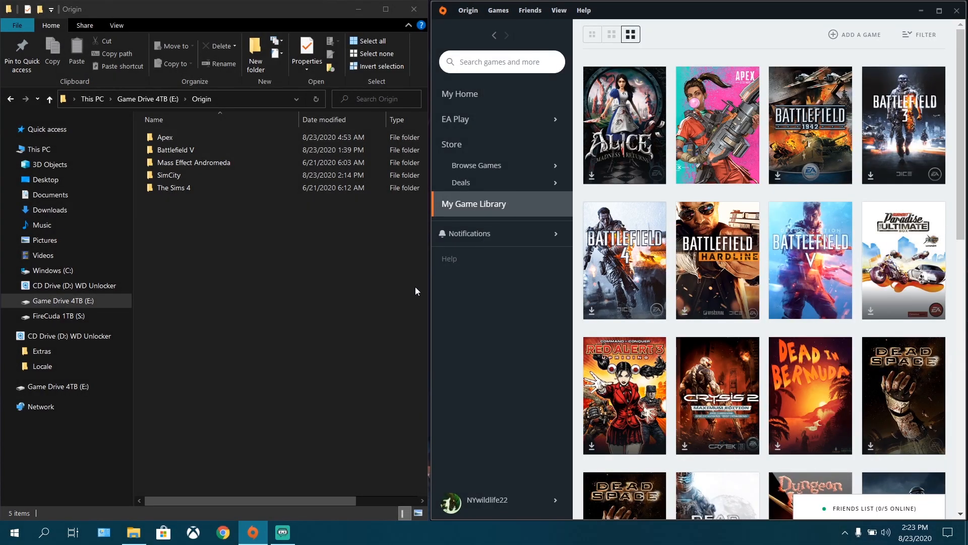
mouse_move(805, 323)
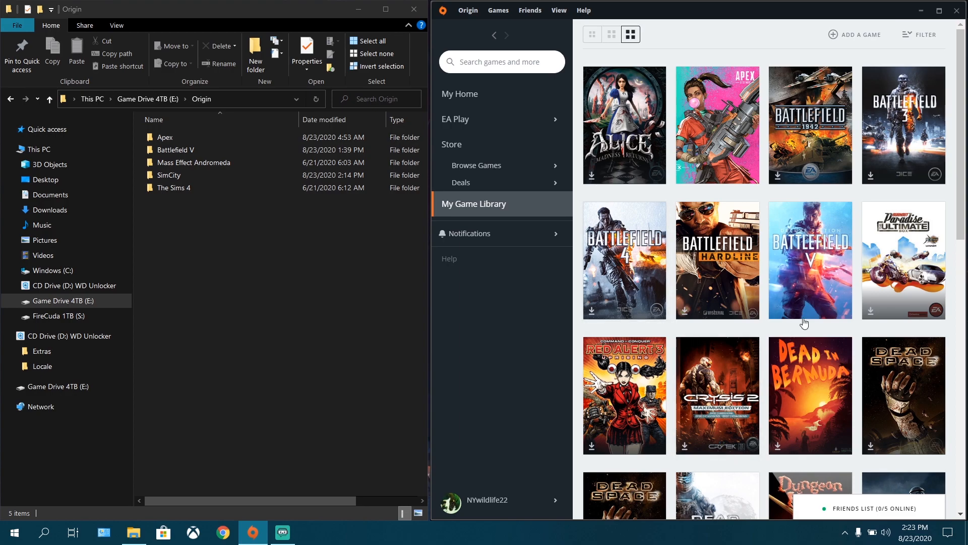
Select The Sims 4 folder in File Explorer and open The Sims 4 page in Origin's library.
scroll("down", 3)
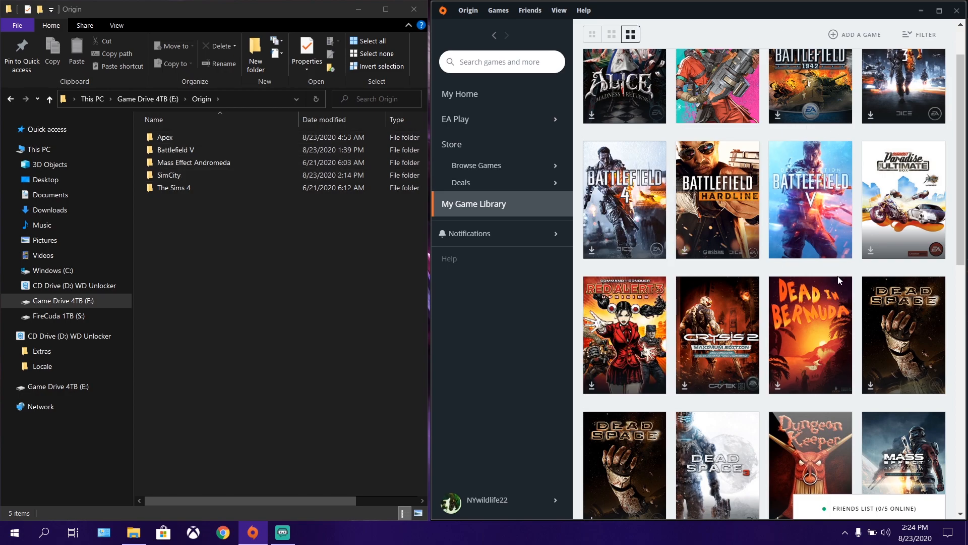
mouse_move(736, 137)
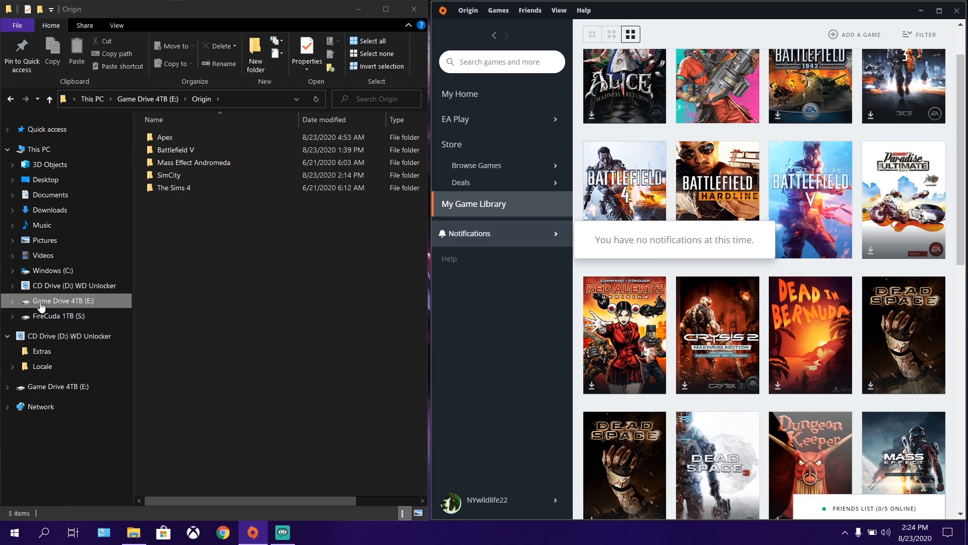
mouse_move(77, 307)
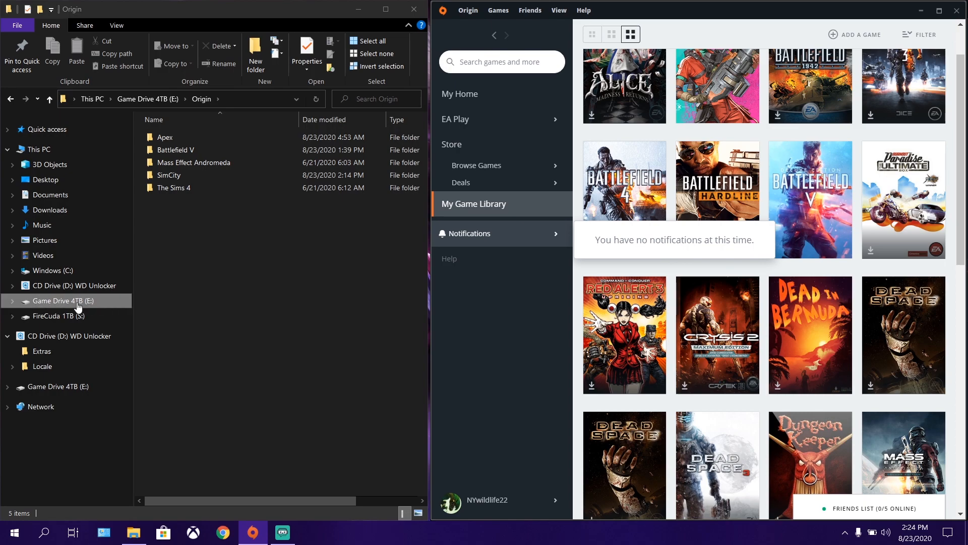
mouse_move(149, 294)
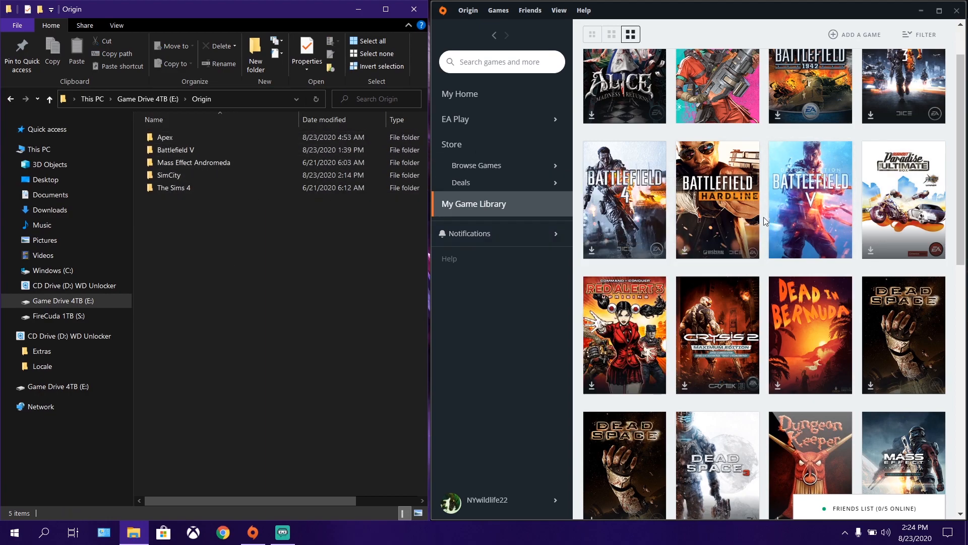
mouse_move(725, 118)
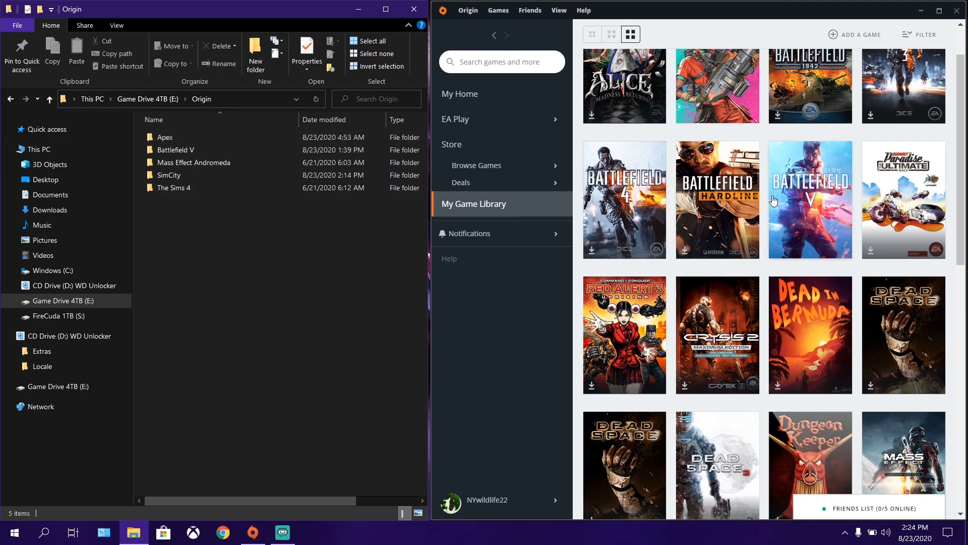
scroll("down", 3)
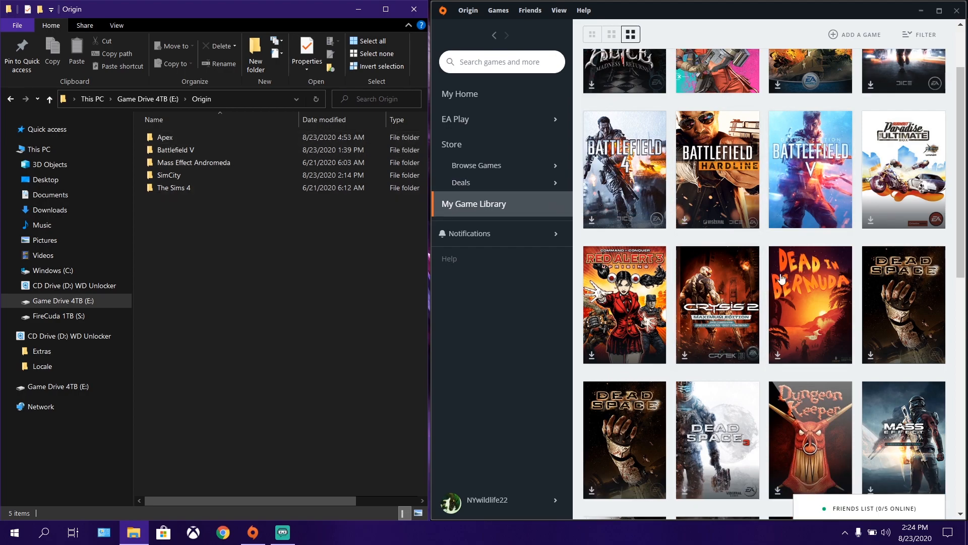
mouse_move(791, 269)
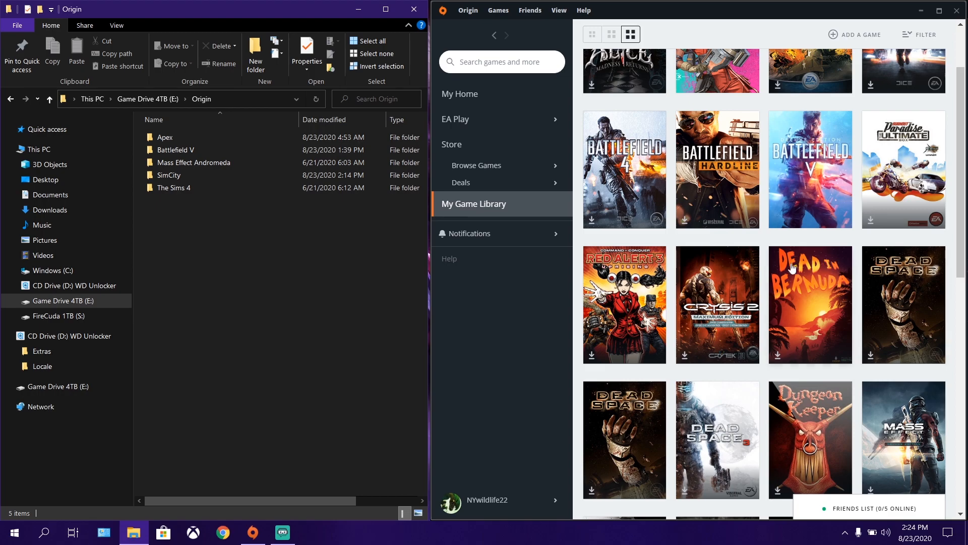
left_click(173, 188)
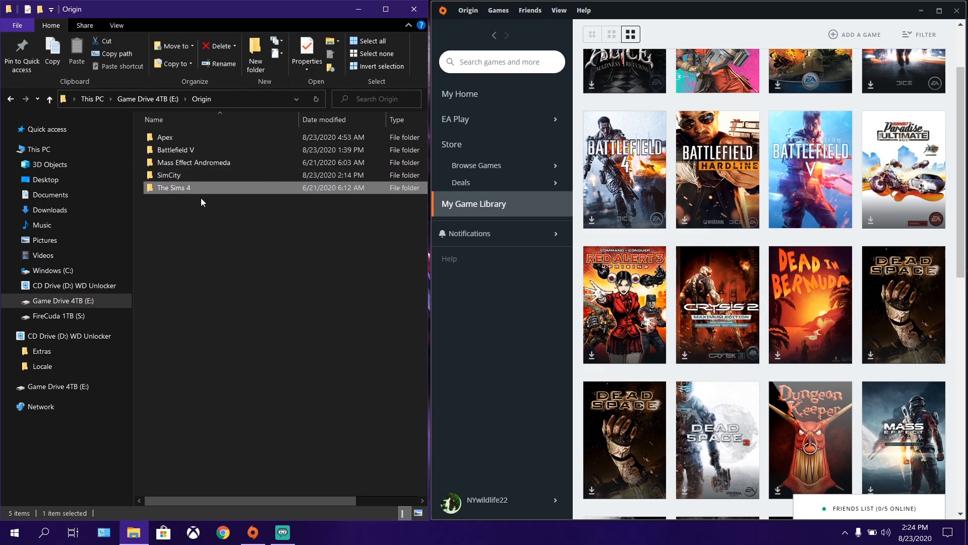
scroll("down", 3)
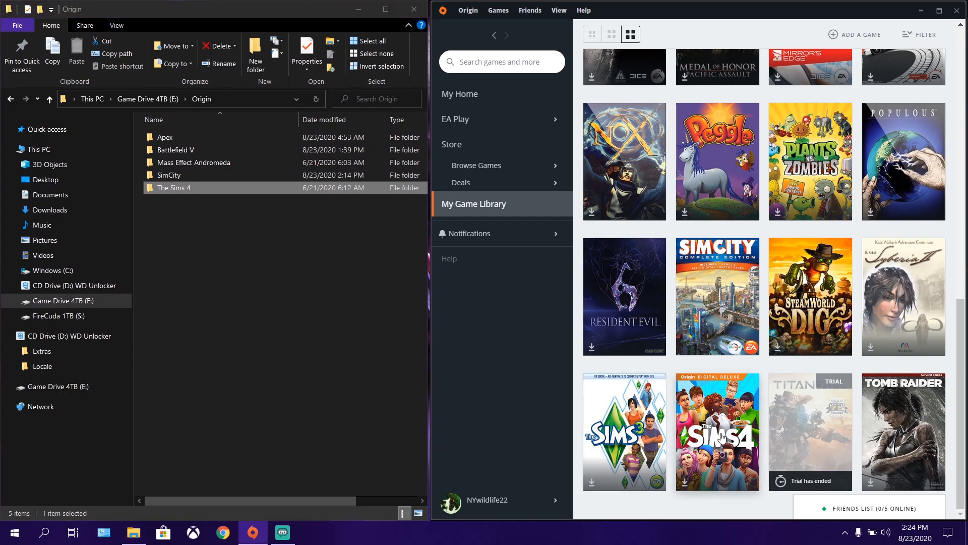
left_click(717, 432)
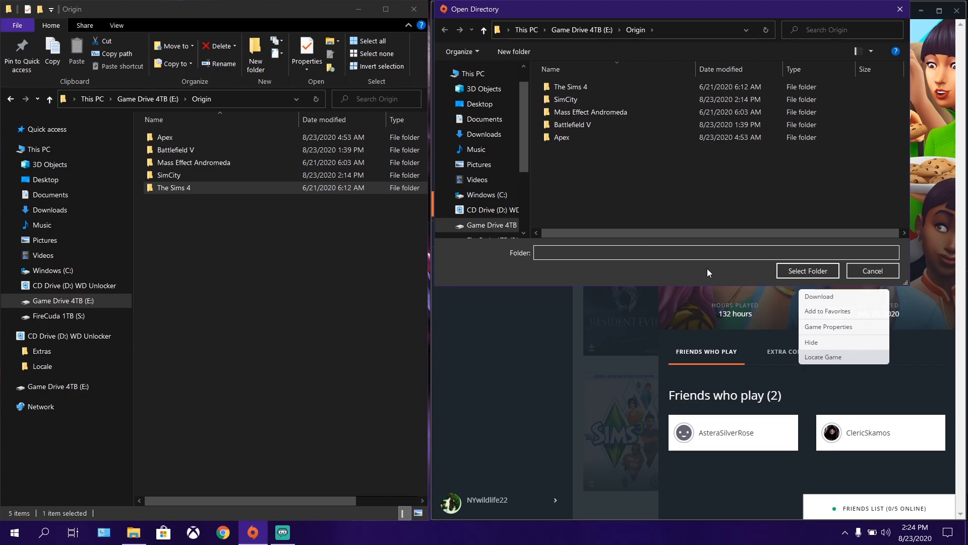
Use Locate Game to submit The Sims 4 folder on drive E as the install location.
left_click(591, 112)
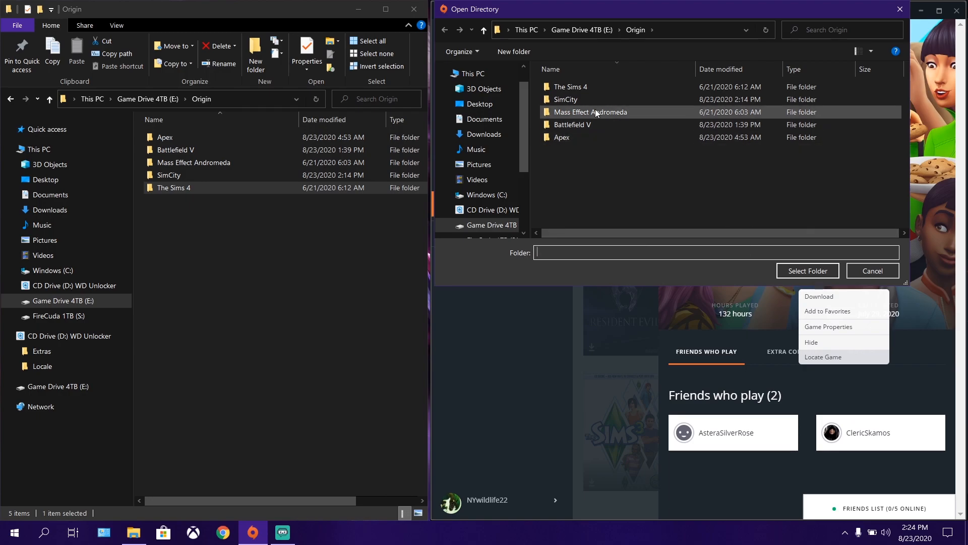
left_click(569, 86)
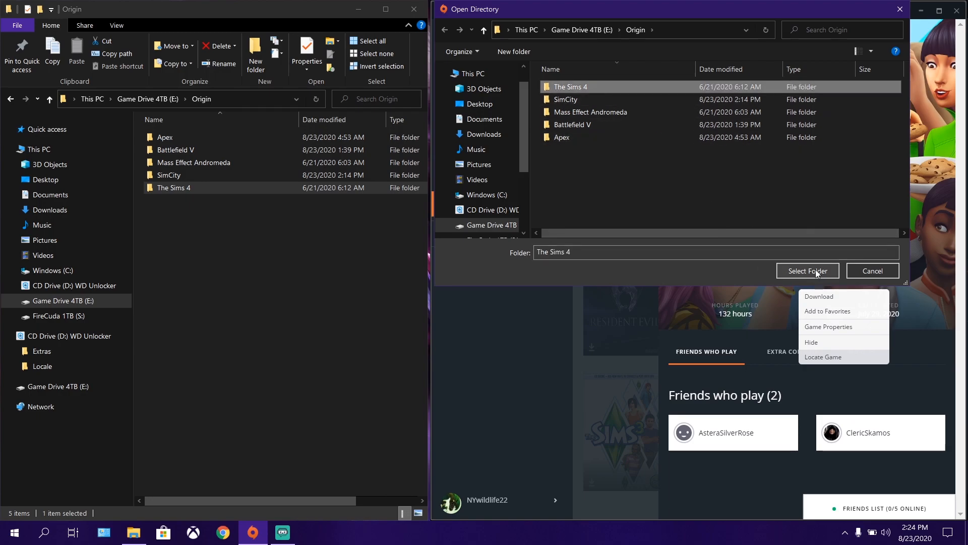
left_click(806, 270)
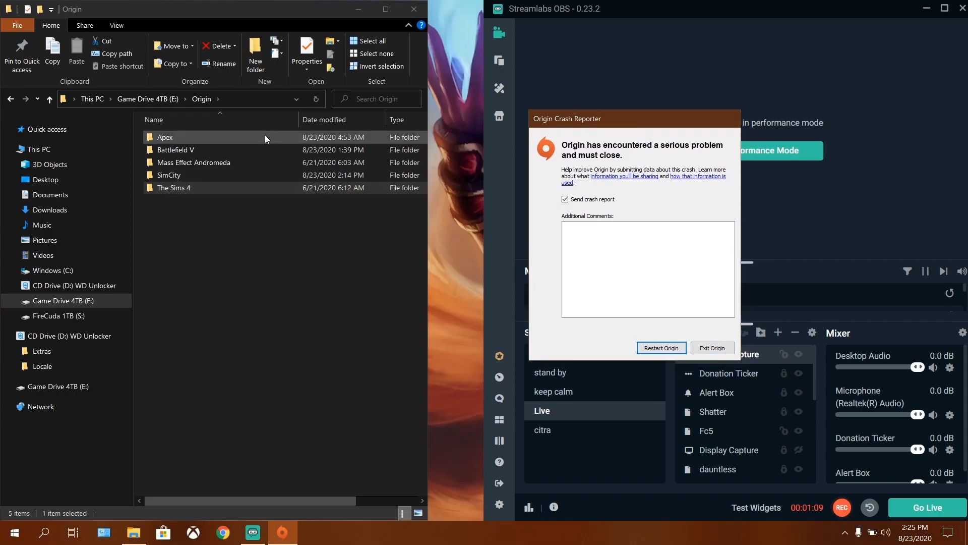
Delete The Sims 4 folder from drive E's Origin folder and exit Origin from the crash reporter.
left_click(339, 283)
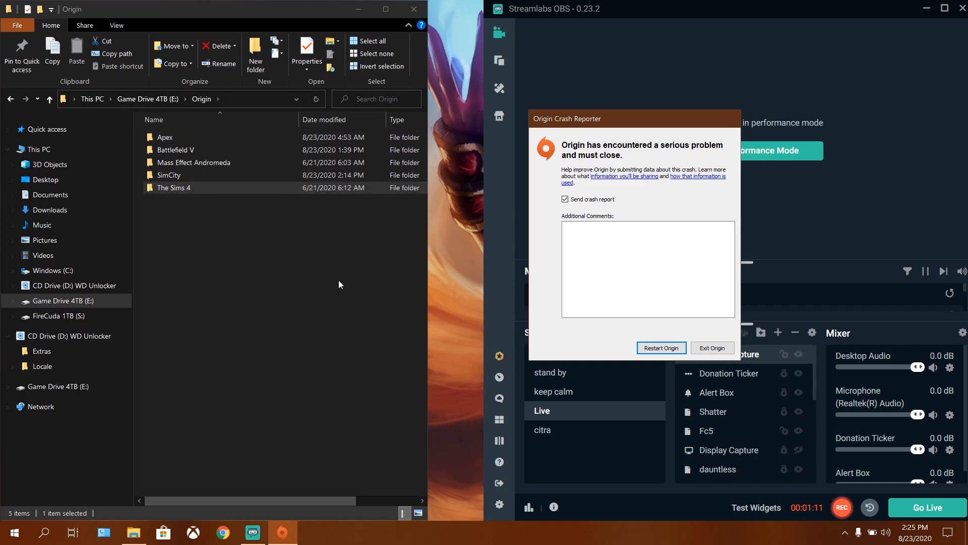
left_click(174, 188)
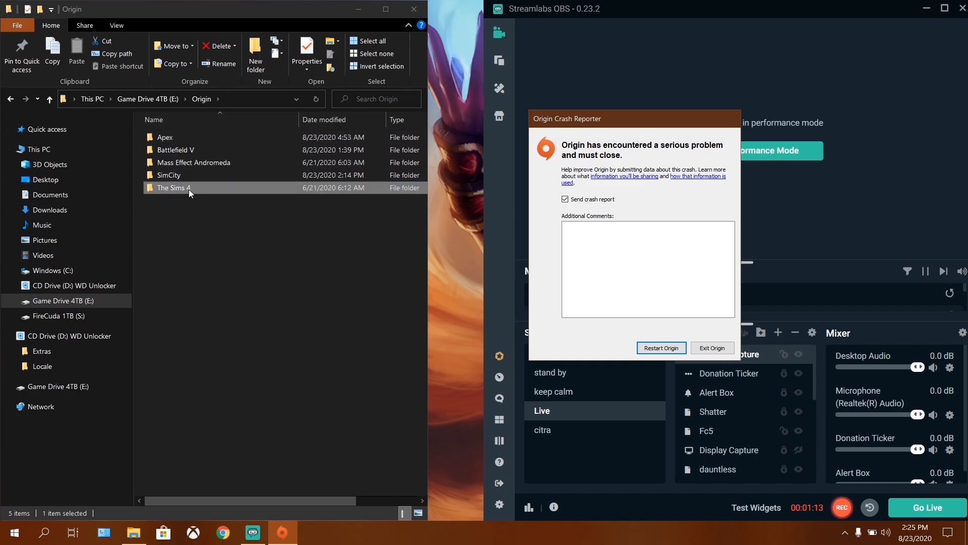
right_click(175, 188)
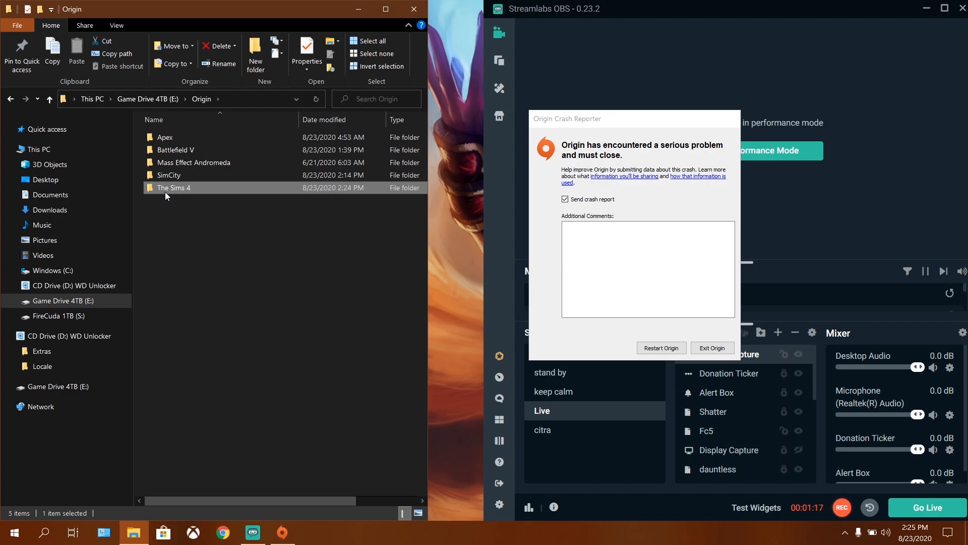
right_click(173, 188)
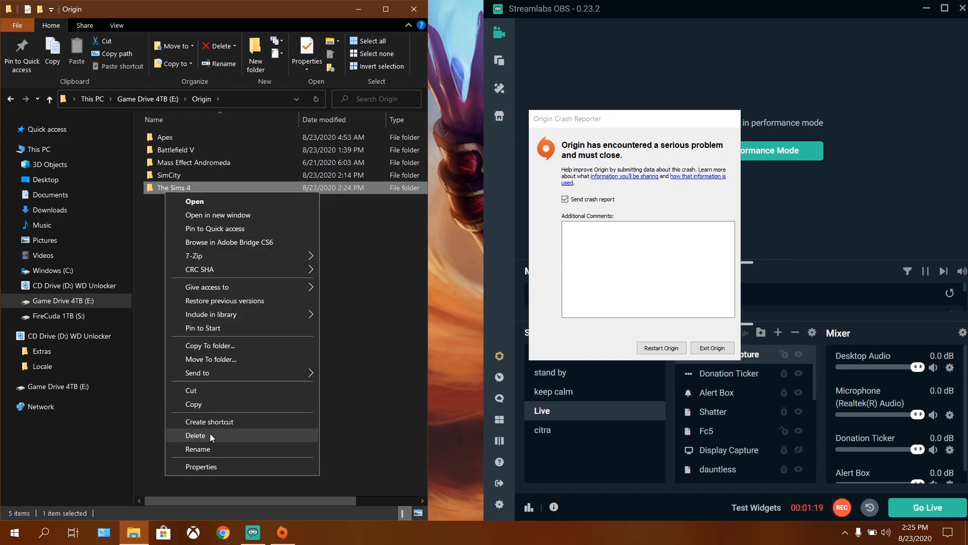
left_click(195, 435)
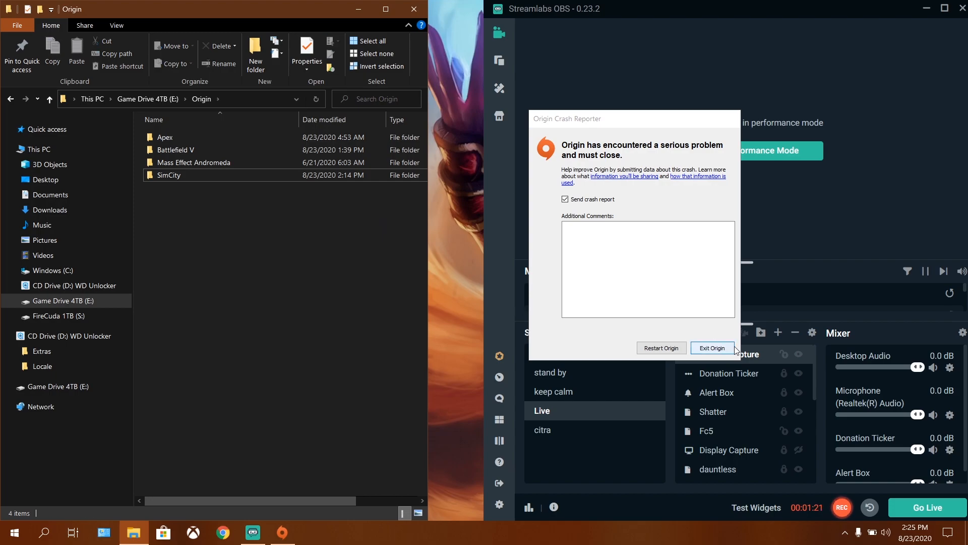
left_click(710, 347)
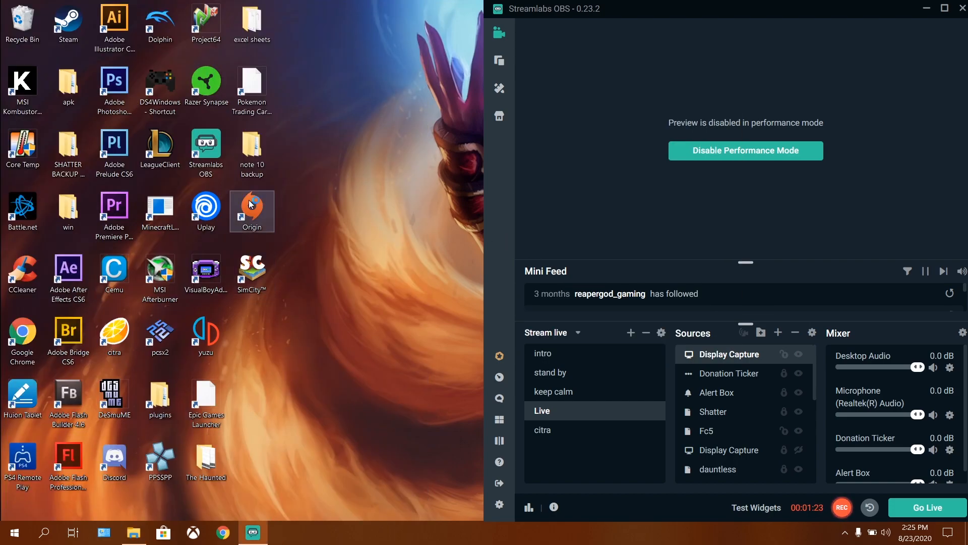